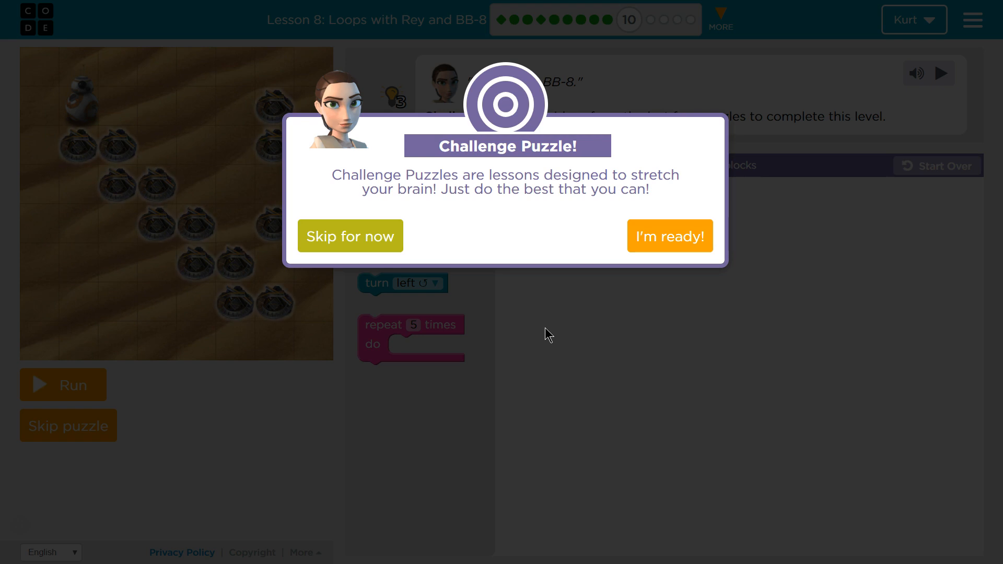
{"action": "mouse_move", "coordinate": [588, 258]}
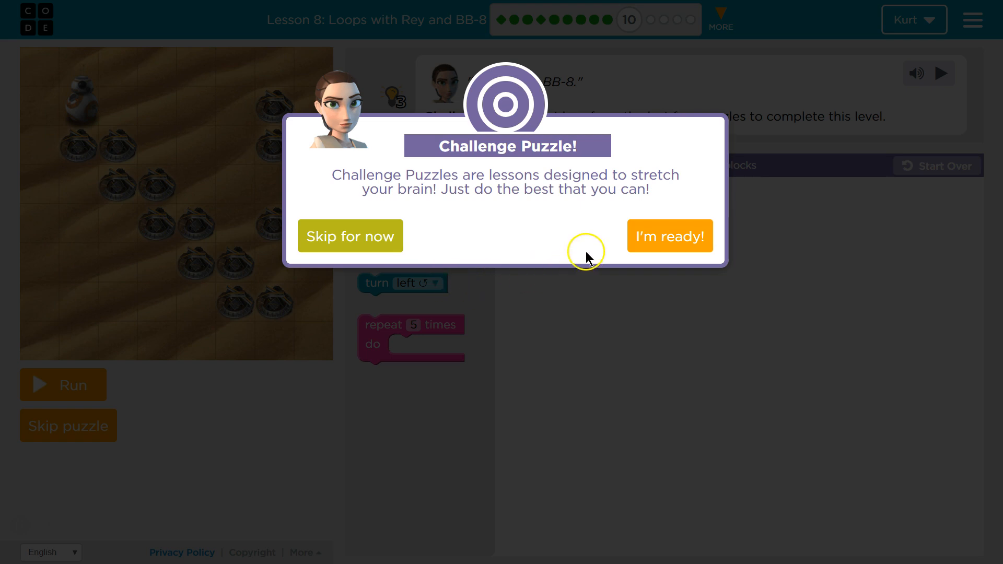
{"action": "mouse_move", "coordinate": [589, 230]}
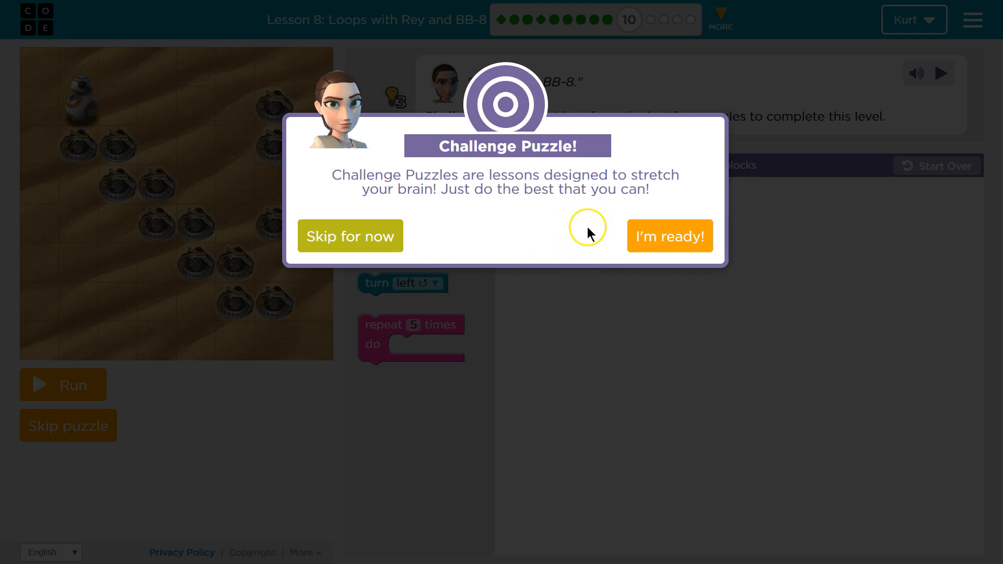
Step: Accept the Challenge Puzzle dialog with 'I'm ready' to begin coding BB-8
{"action": "left_click", "coordinate": [670, 236]}
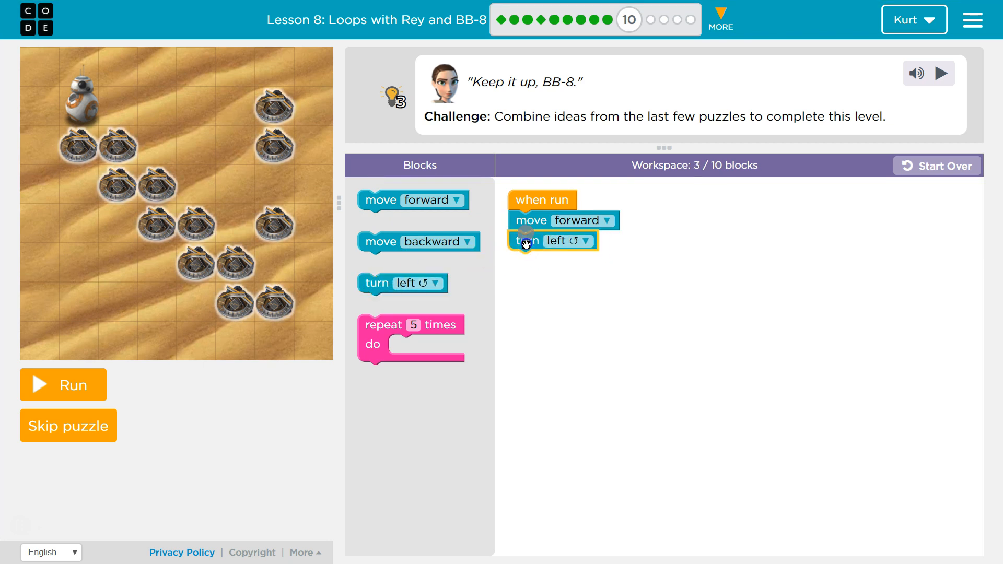
Step: Add move forward and a turn set to right, then test BB-8's path once
{"action": "left_click_drag", "start_coordinate": [413, 201], "coordinate": [546, 259]}
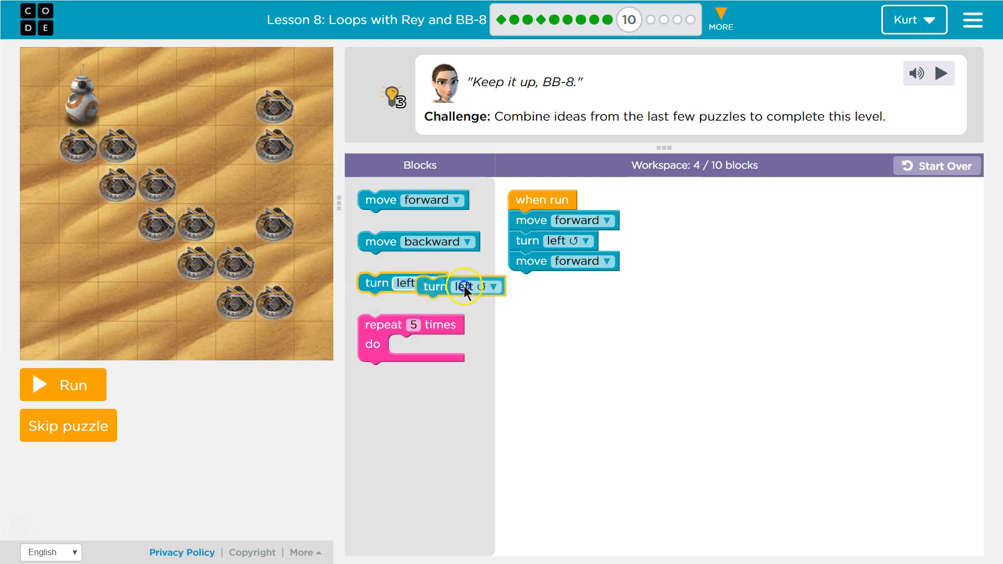
{"action": "left_click", "coordinate": [582, 282]}
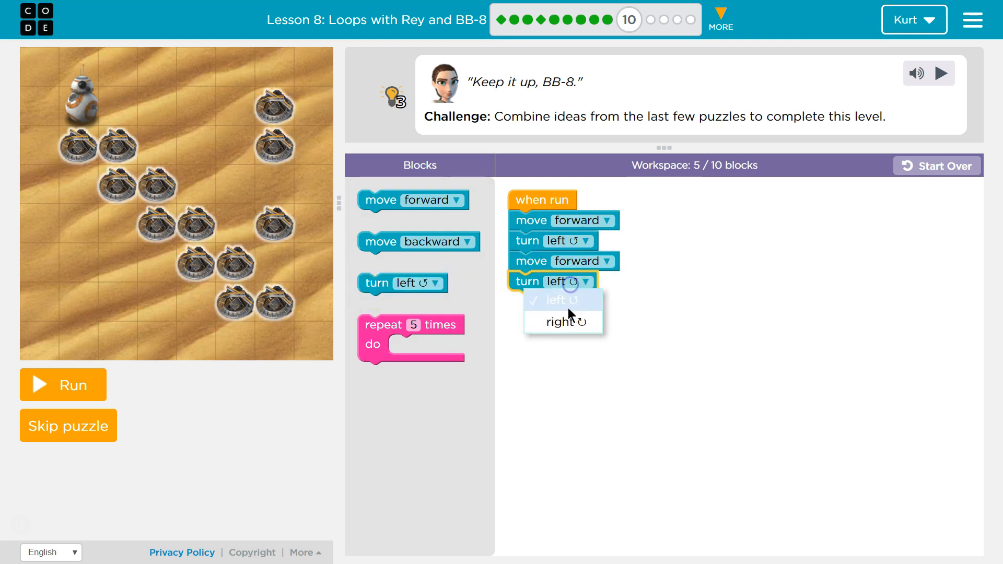
{"action": "left_click", "coordinate": [562, 321]}
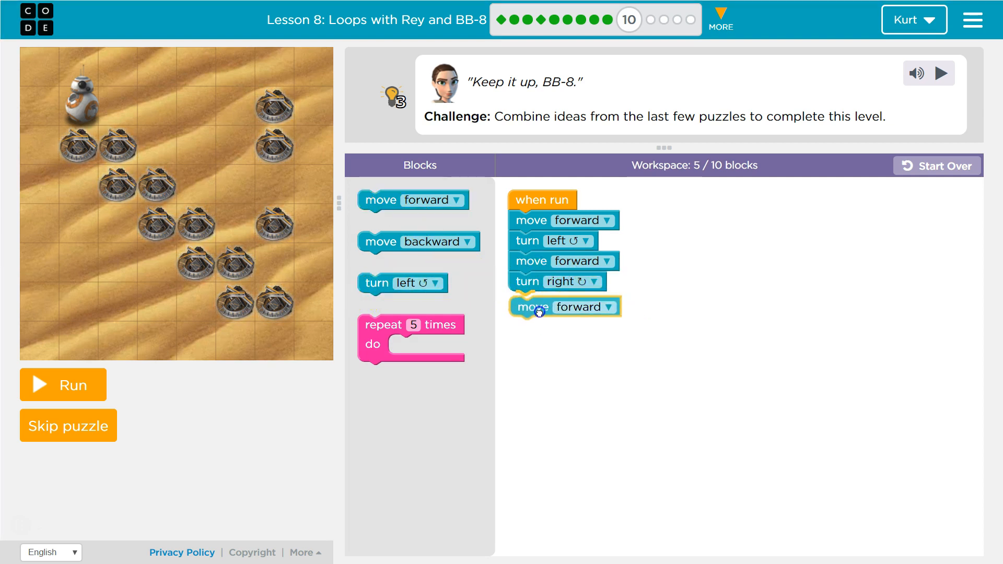
{"action": "left_click", "coordinate": [63, 385]}
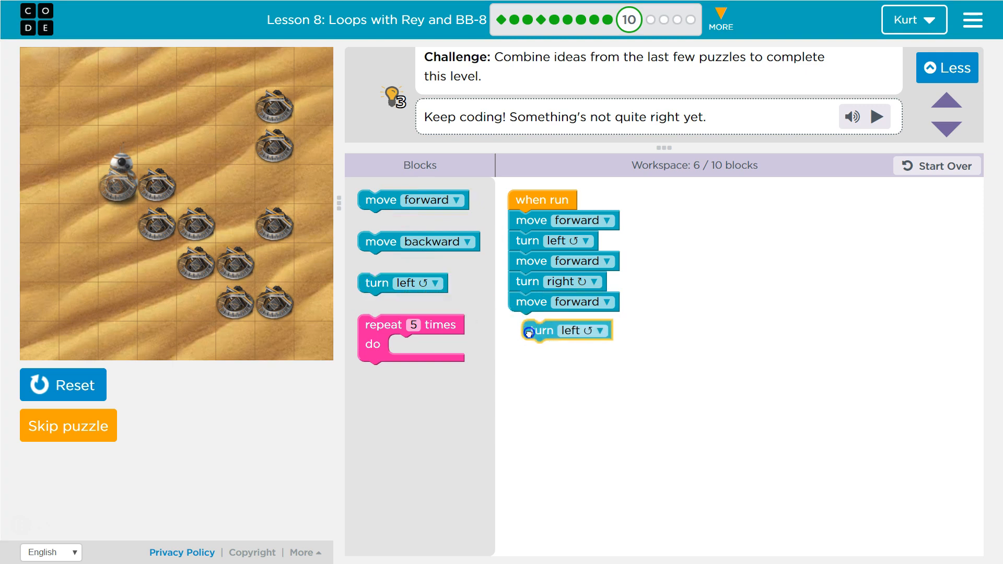
Step: Extend the stack with turn left, move forward and a final turn right, reaching ten blocks
{"action": "left_click_drag", "start_coordinate": [413, 200], "coordinate": [558, 348]}
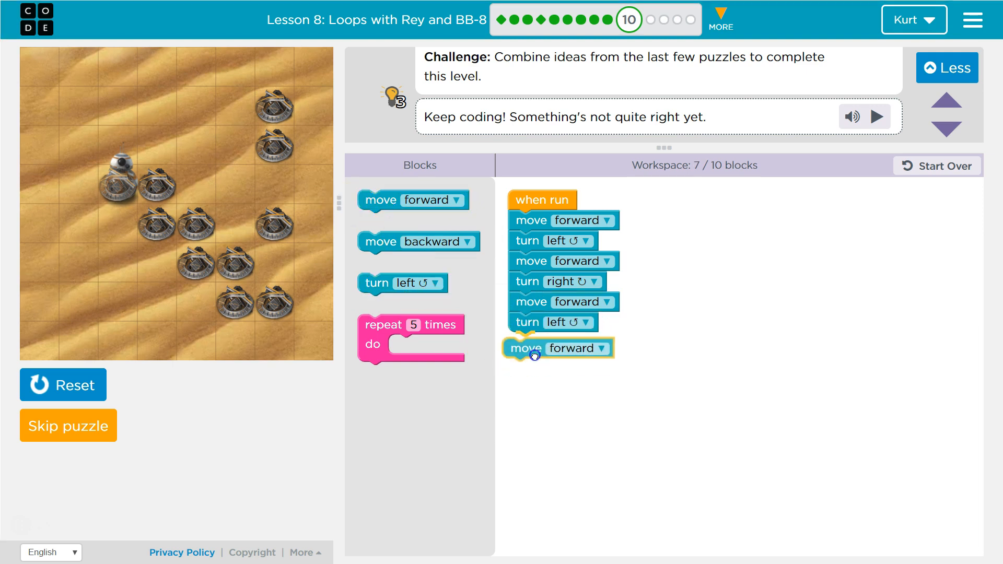
{"action": "left_click_drag", "start_coordinate": [401, 283], "coordinate": [567, 376]}
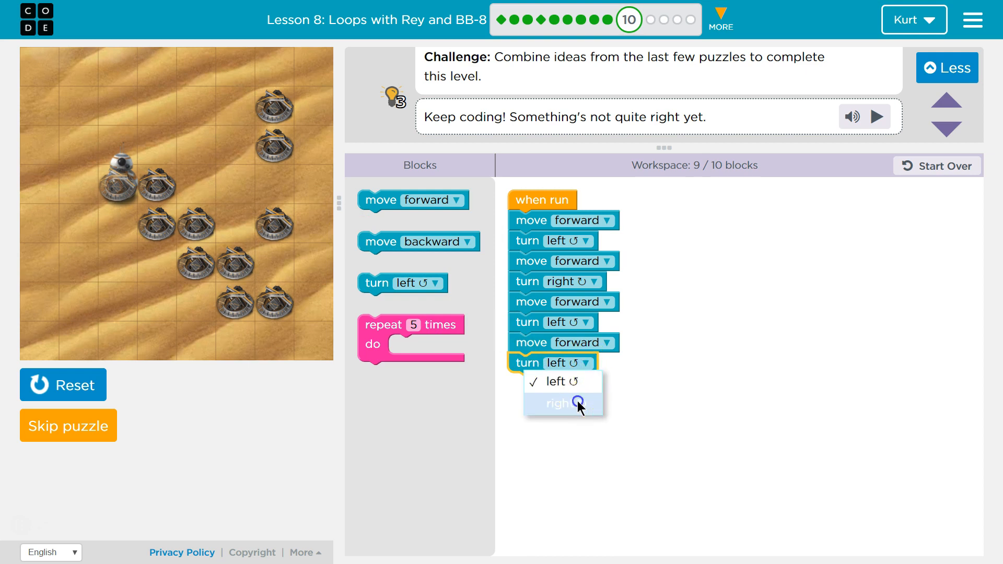
{"action": "left_click", "coordinate": [562, 403]}
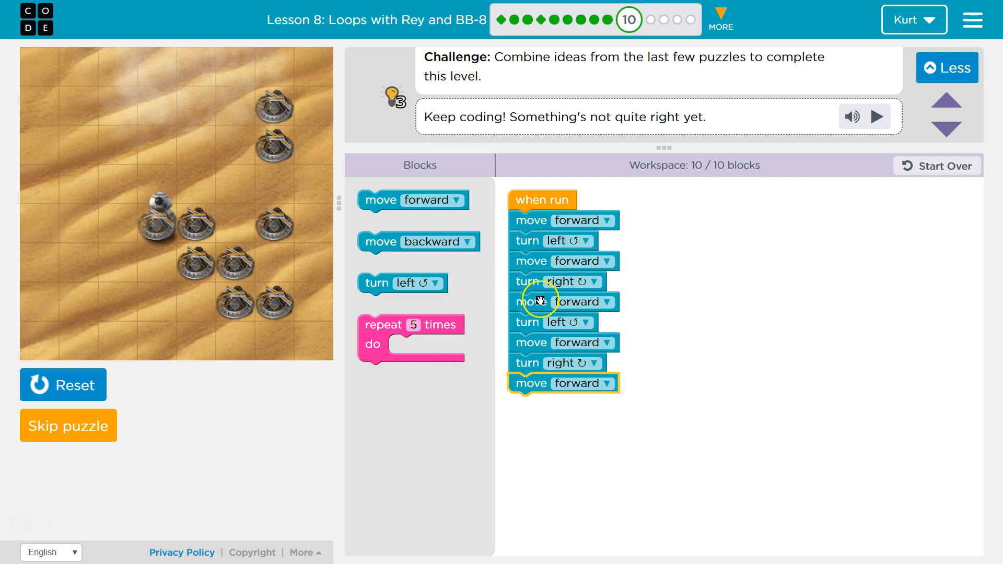
Step: Detach the last five duplicate steps from the program and discard them
{"action": "left_click_drag", "start_coordinate": [534, 301], "coordinate": [666, 259]}
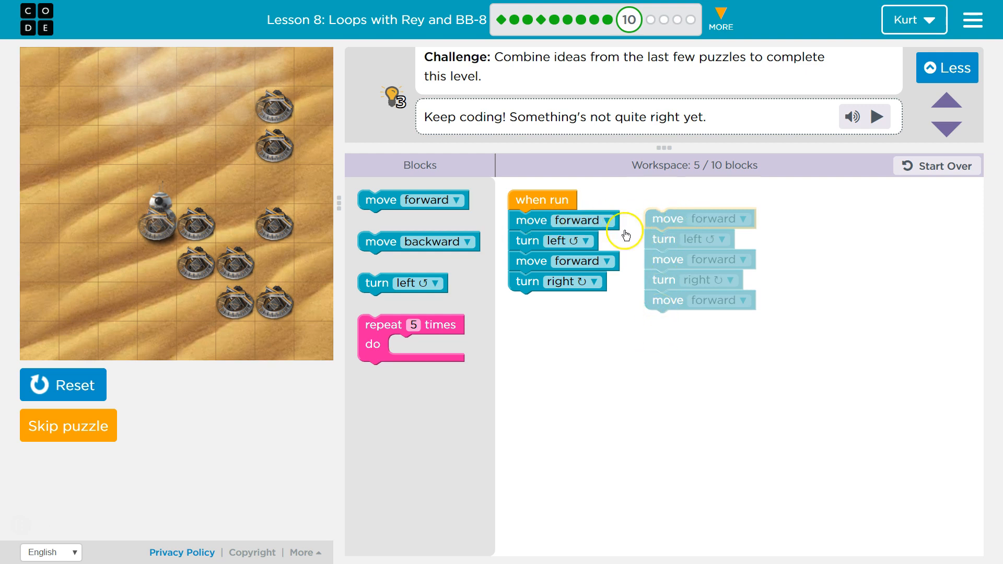
{"action": "mouse_move", "coordinate": [566, 296]}
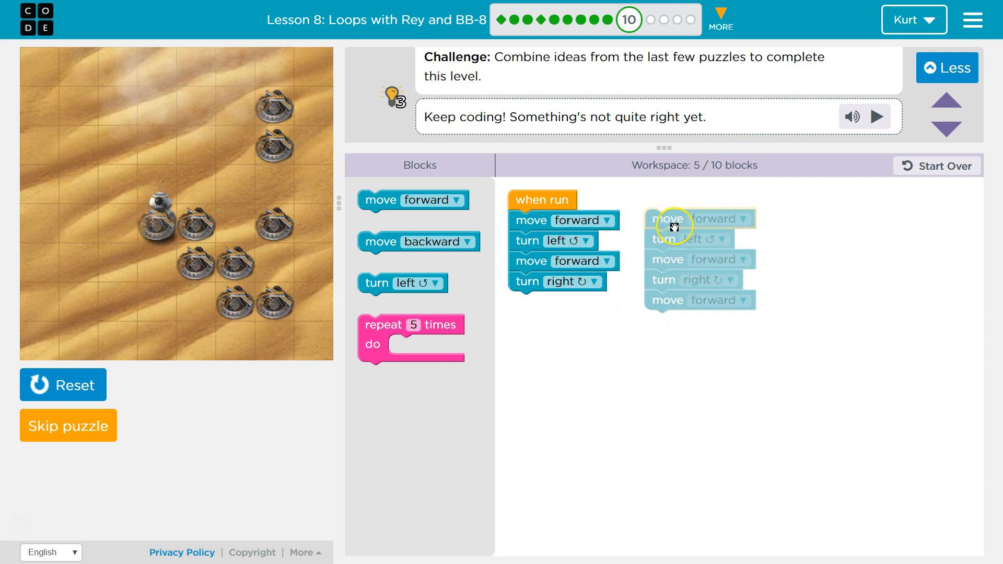
{"action": "left_click_drag", "start_coordinate": [668, 218], "coordinate": [579, 331]}
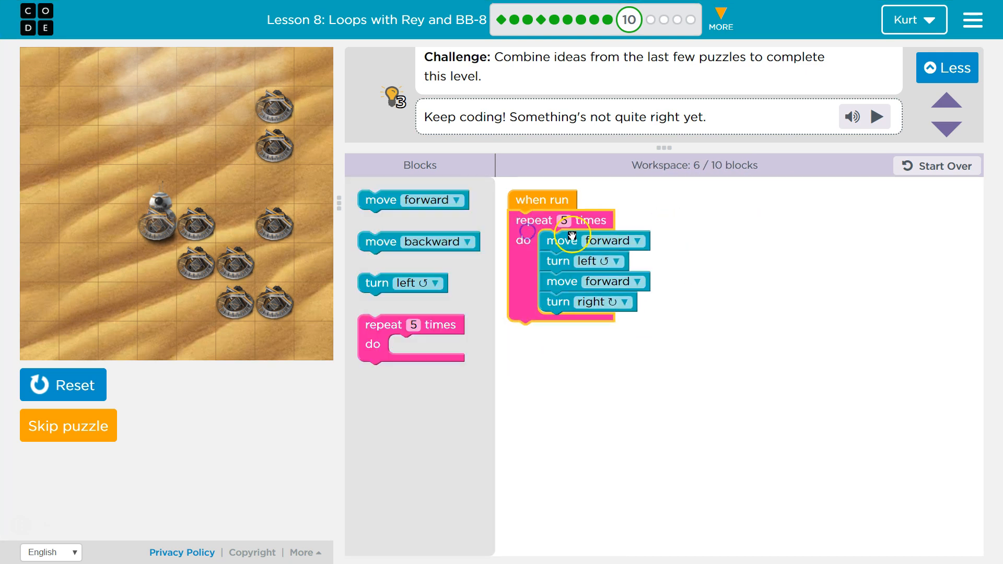
Step: Set the main loop's repeat count to 3 and adjust the blocks inside it
{"action": "left_click", "coordinate": [566, 220]}
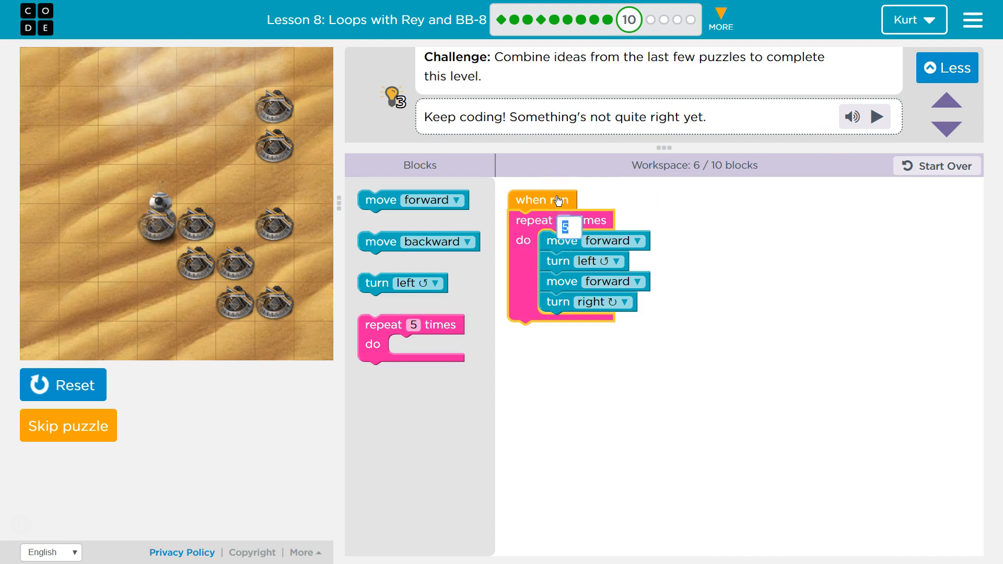
{"action": "type", "text": "3"}
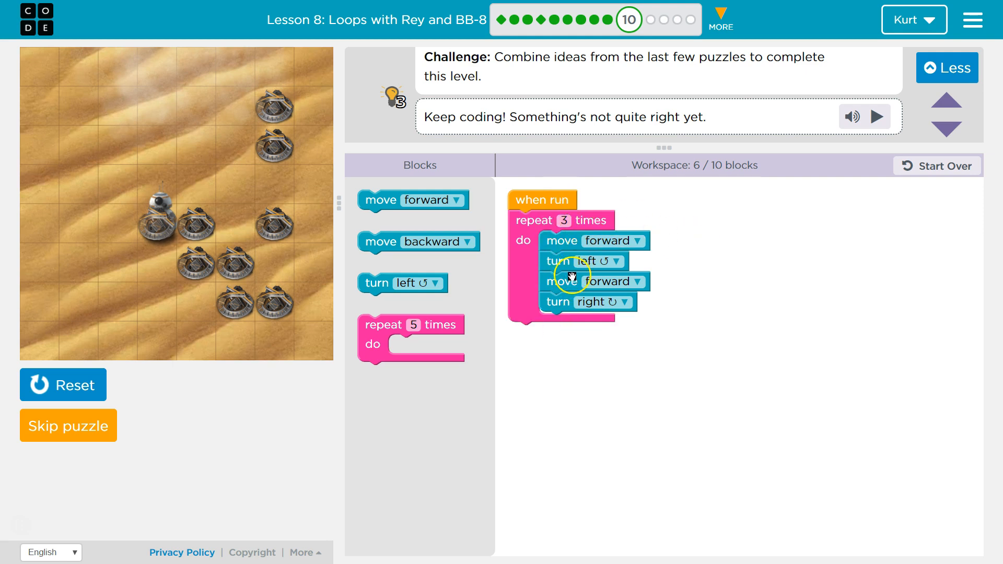
{"action": "left_click_drag", "start_coordinate": [573, 274], "coordinate": [540, 238]}
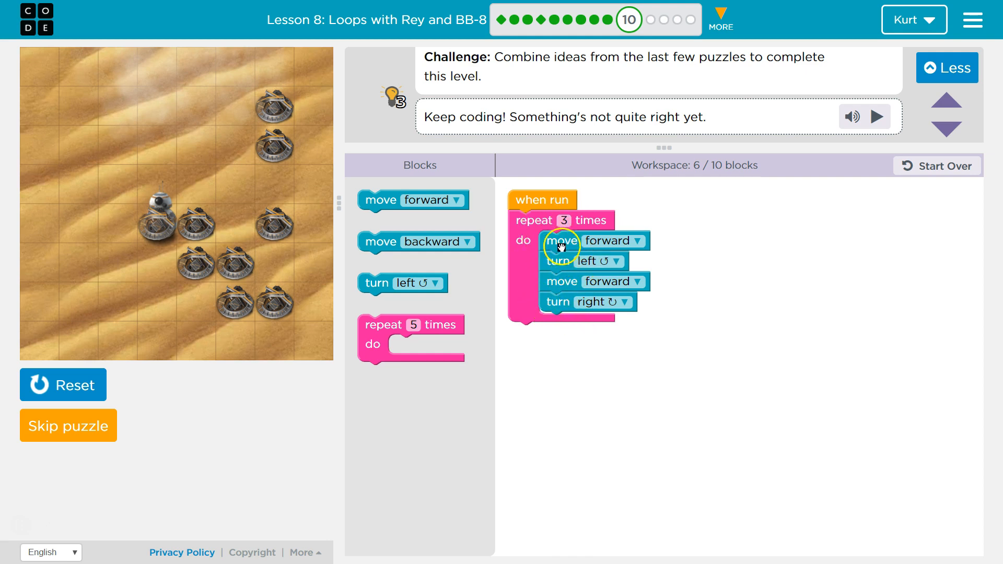
{"action": "mouse_move", "coordinate": [514, 294]}
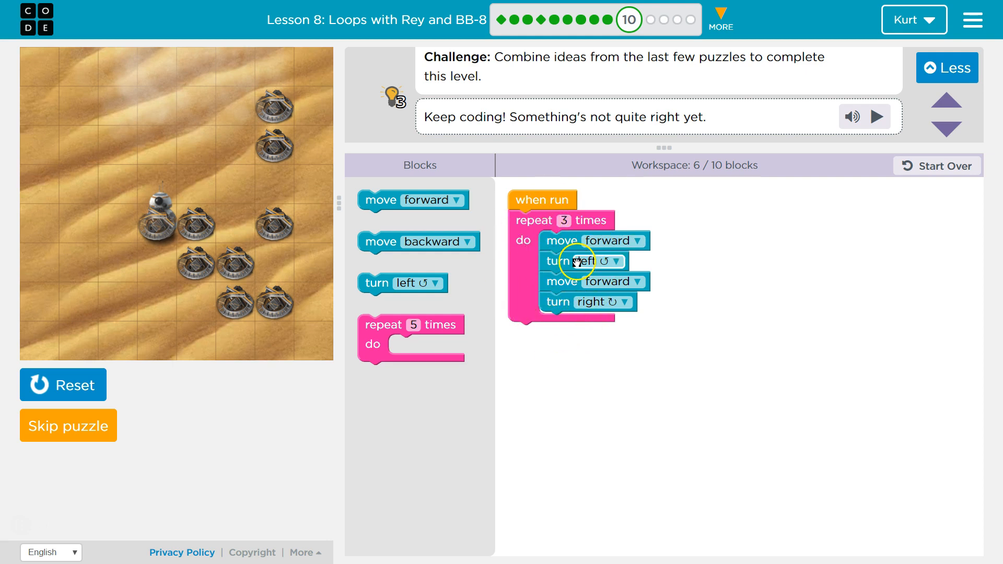
Step: Reset and run to test, then change the loop back to repeat 5 times
{"action": "left_click", "coordinate": [62, 384]}
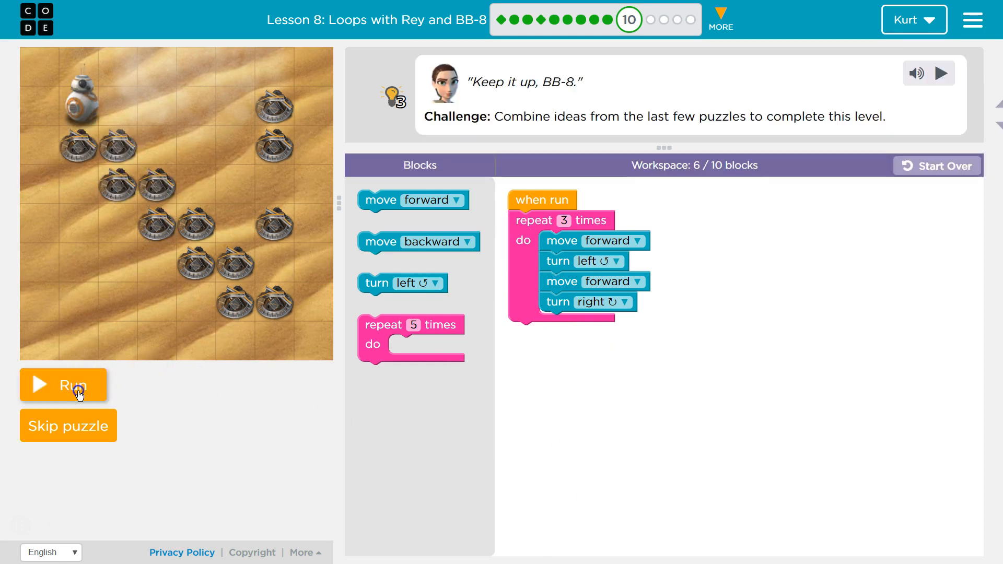
{"action": "left_click", "coordinate": [63, 385]}
{"action": "type", "text": "4"}
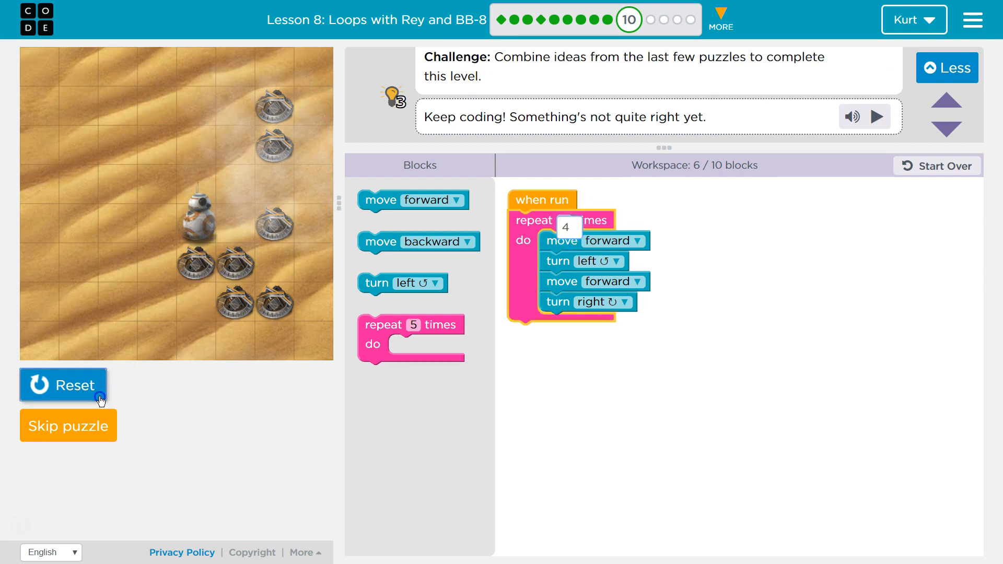
{"action": "left_click", "coordinate": [63, 385]}
{"action": "type", "text": "5"}
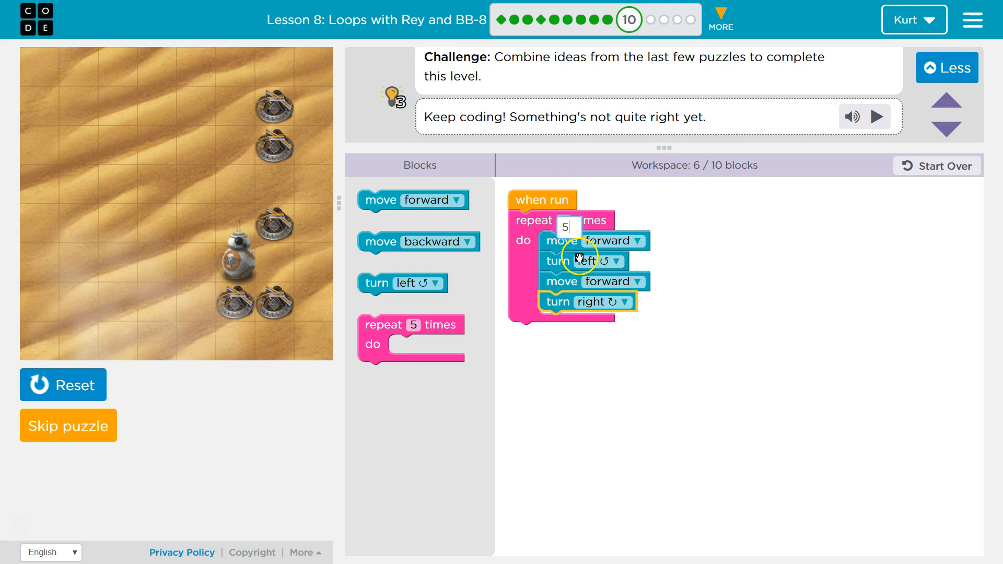
{"action": "left_click", "coordinate": [63, 385]}
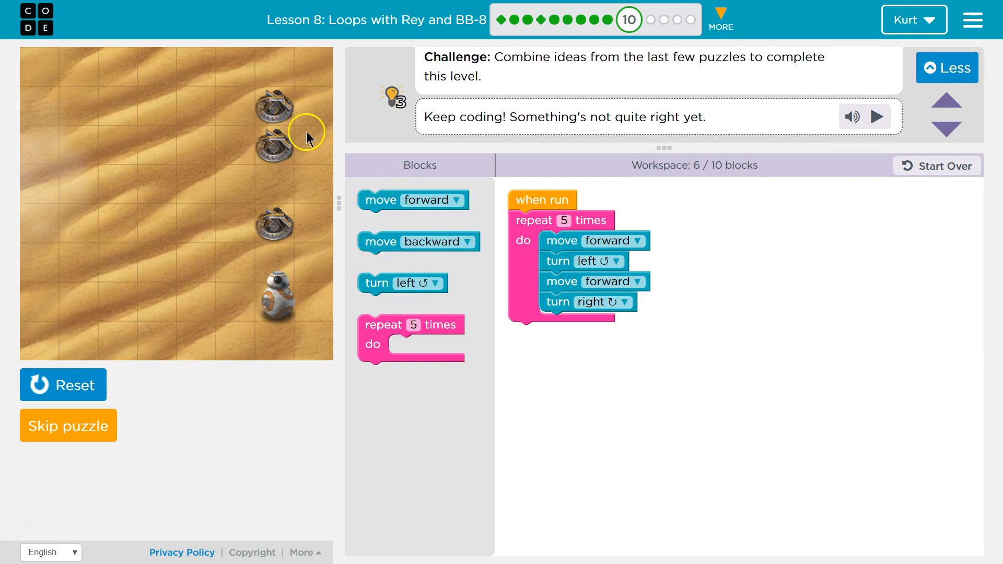
{"action": "mouse_move", "coordinate": [293, 270]}
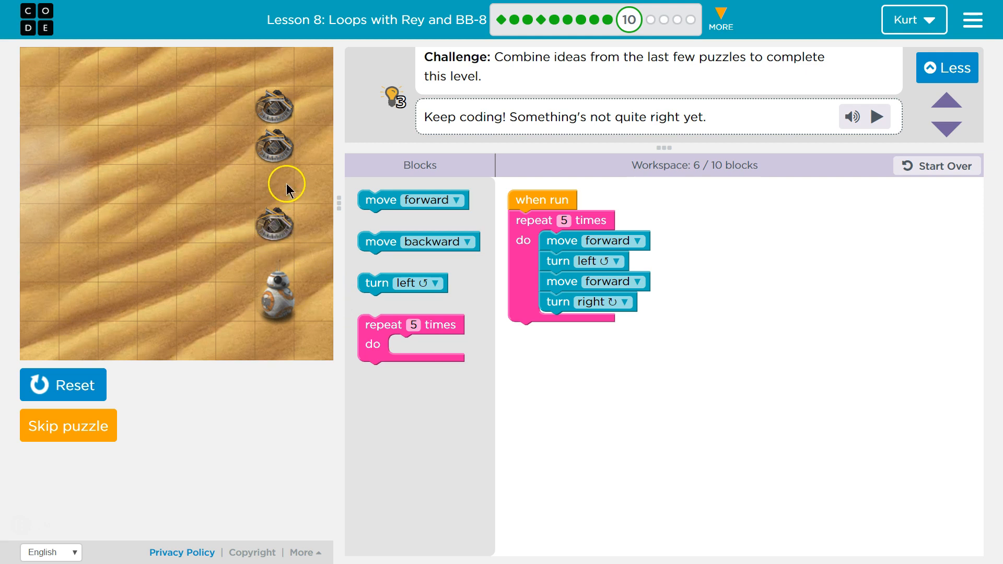
{"action": "mouse_move", "coordinate": [301, 210]}
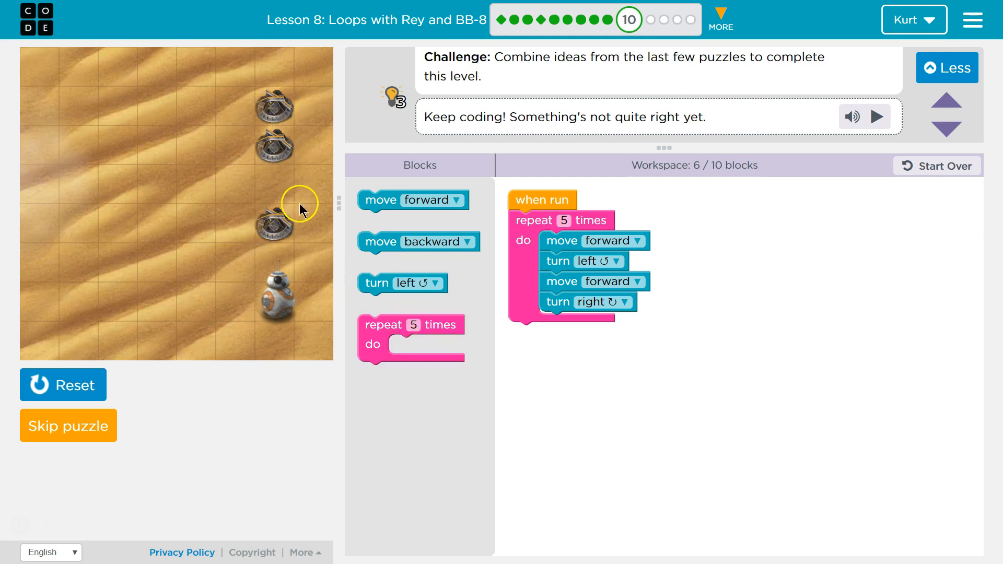
{"action": "mouse_move", "coordinate": [278, 158]}
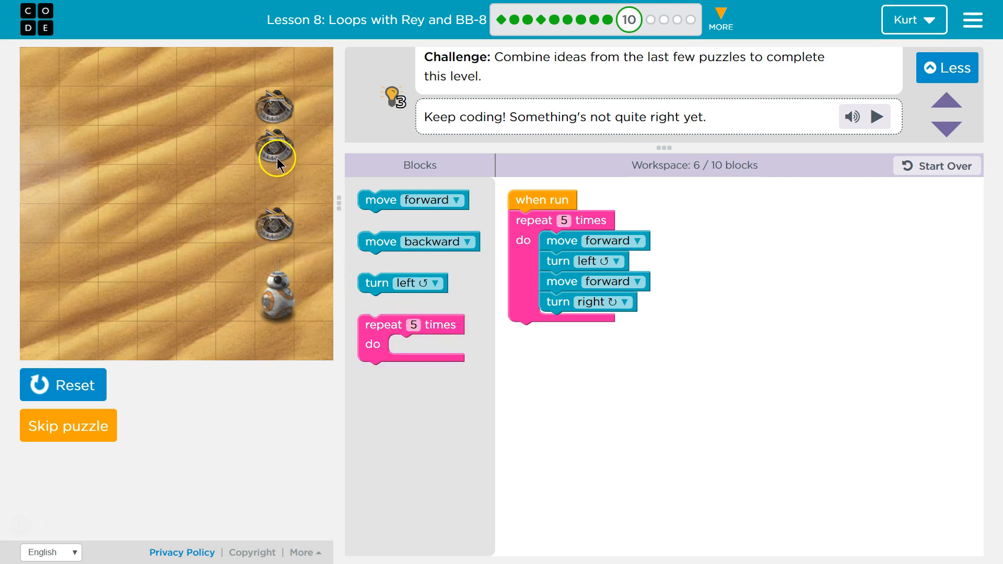
{"action": "mouse_move", "coordinate": [381, 315]}
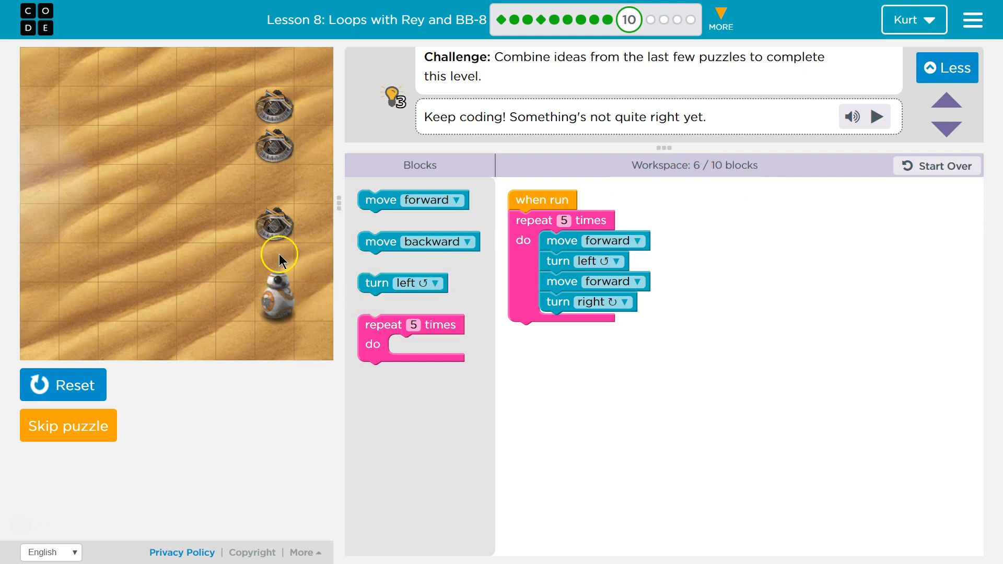
{"action": "mouse_move", "coordinate": [284, 255]}
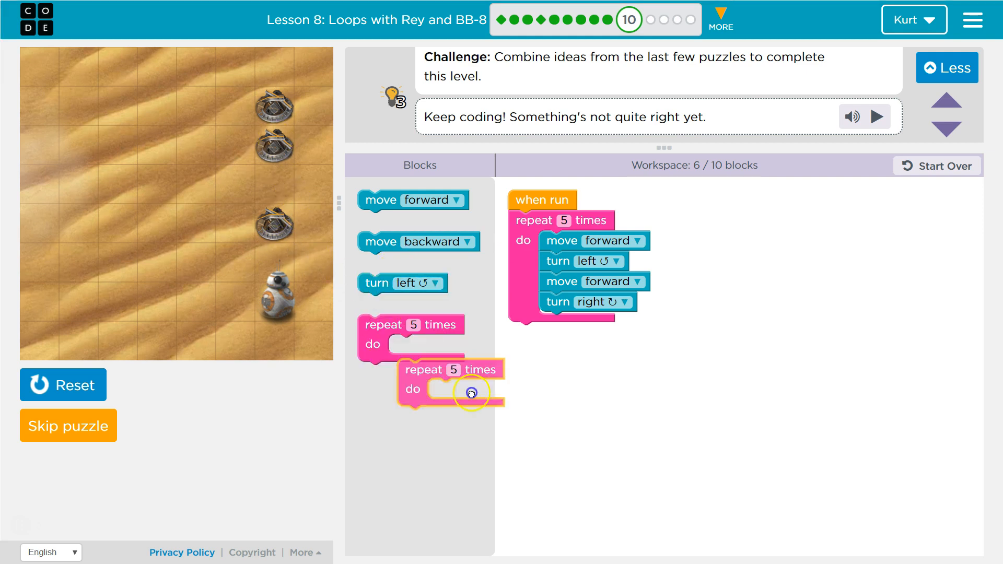
Step: Attach a second repeat 5 times loop holding a move backward step
{"action": "left_click_drag", "start_coordinate": [448, 380], "coordinate": [566, 338]}
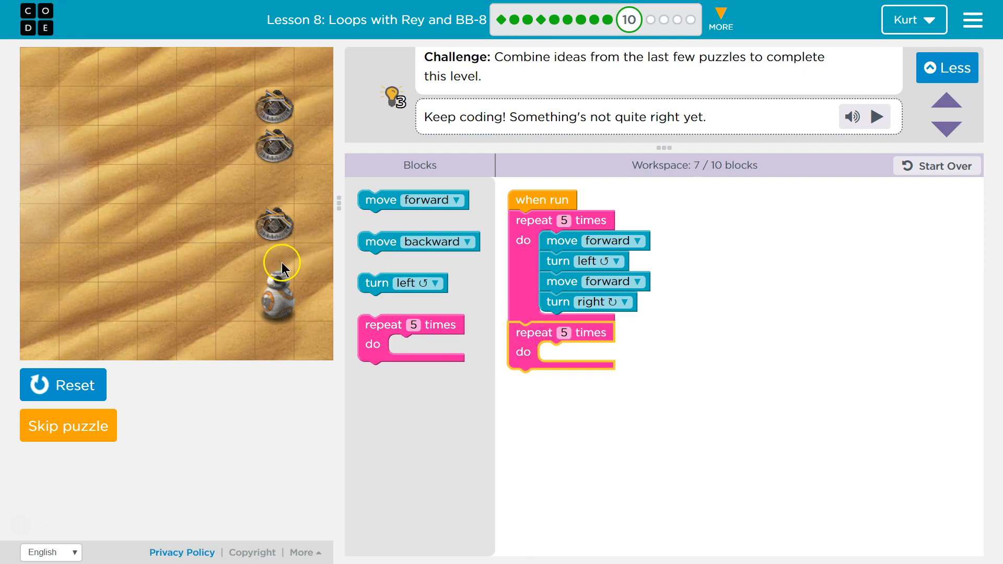
{"action": "mouse_move", "coordinate": [397, 179]}
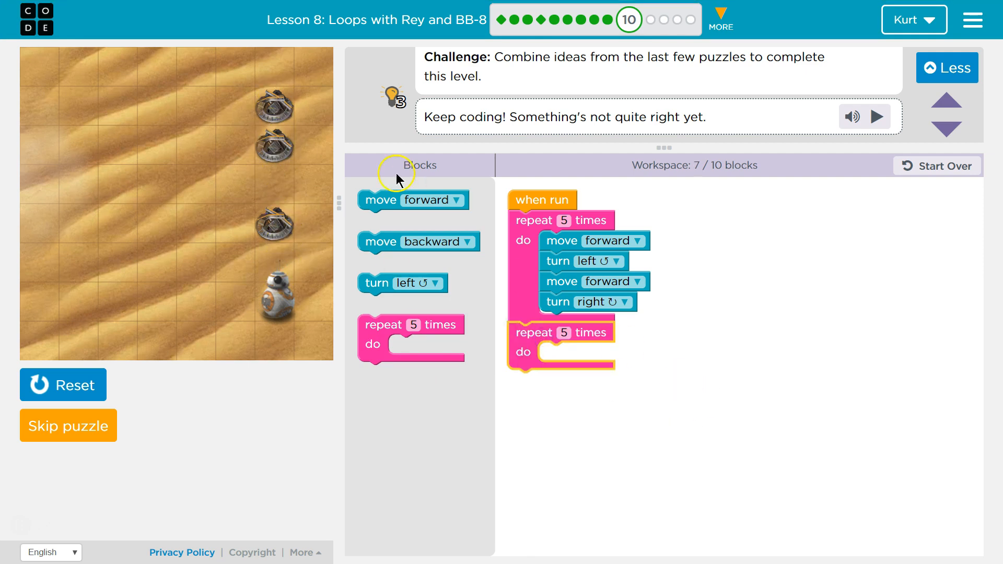
{"action": "left_click_drag", "start_coordinate": [418, 241], "coordinate": [597, 352]}
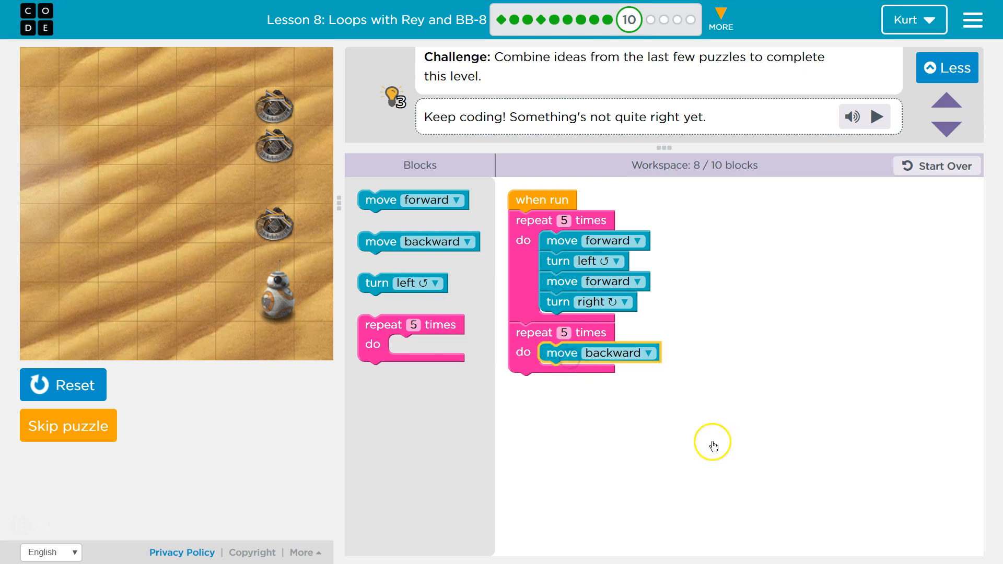
{"action": "mouse_move", "coordinate": [608, 230]}
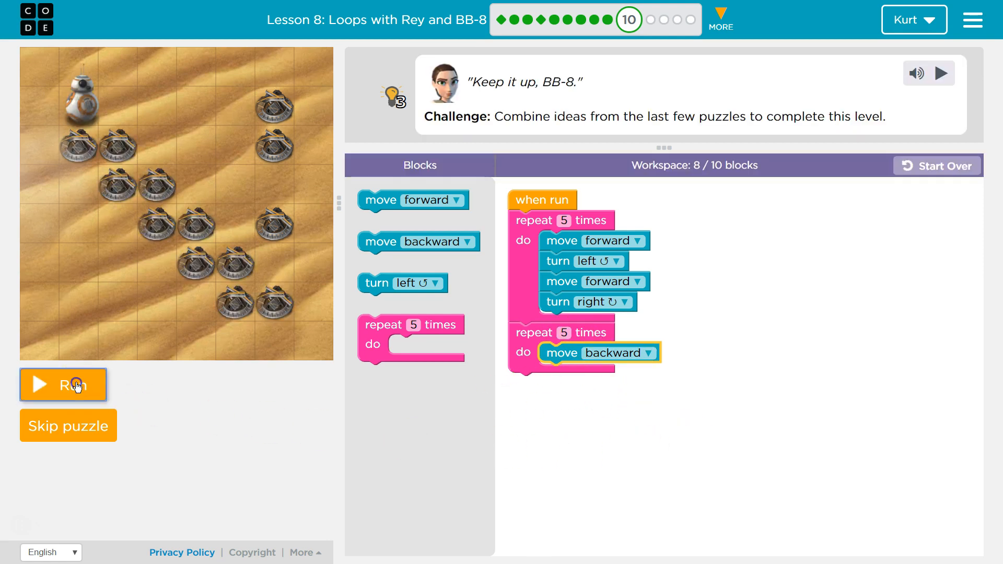
Step: Run the finished two-loop program so BB-8 clears every target
{"action": "left_click", "coordinate": [63, 385]}
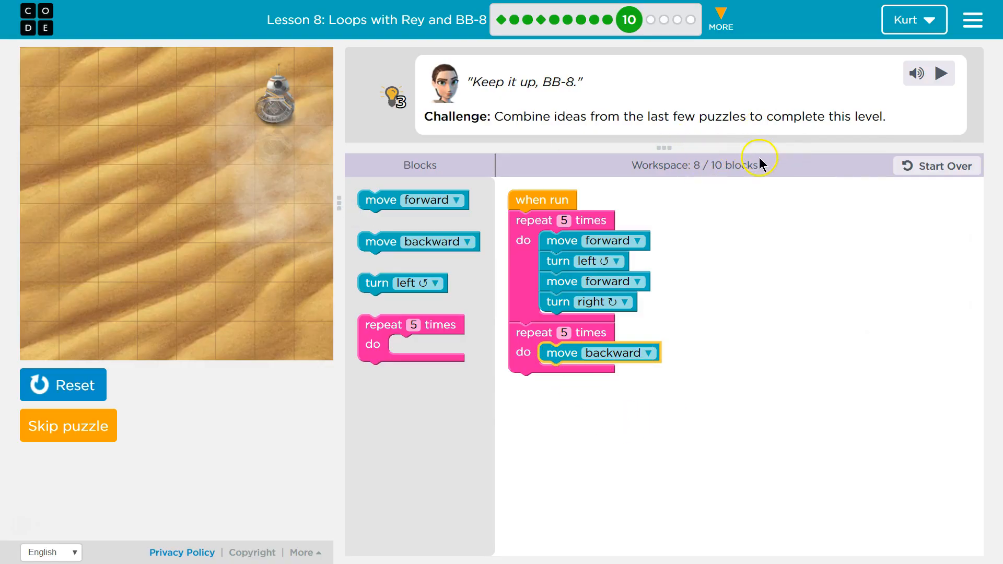
{"action": "mouse_move", "coordinate": [750, 457]}
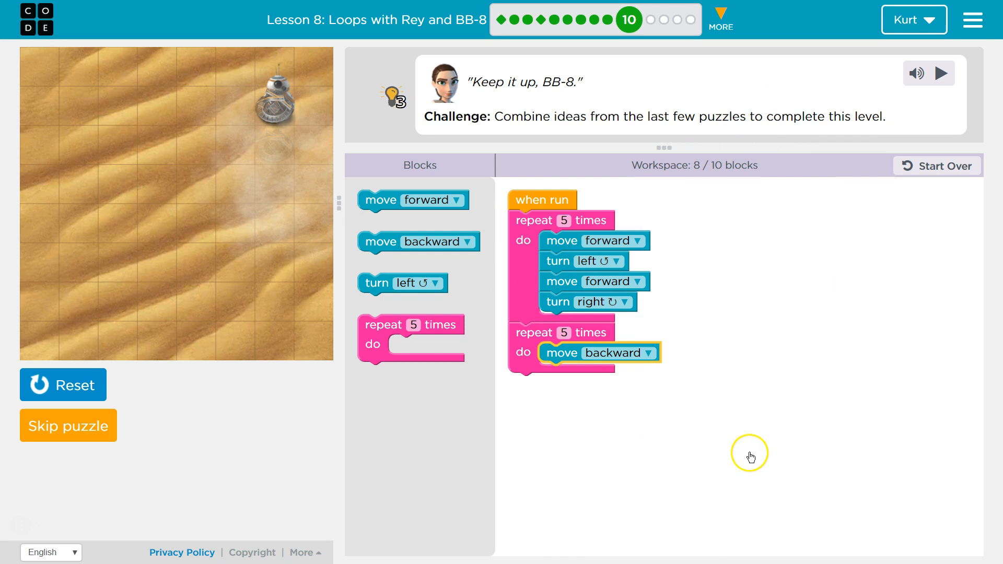